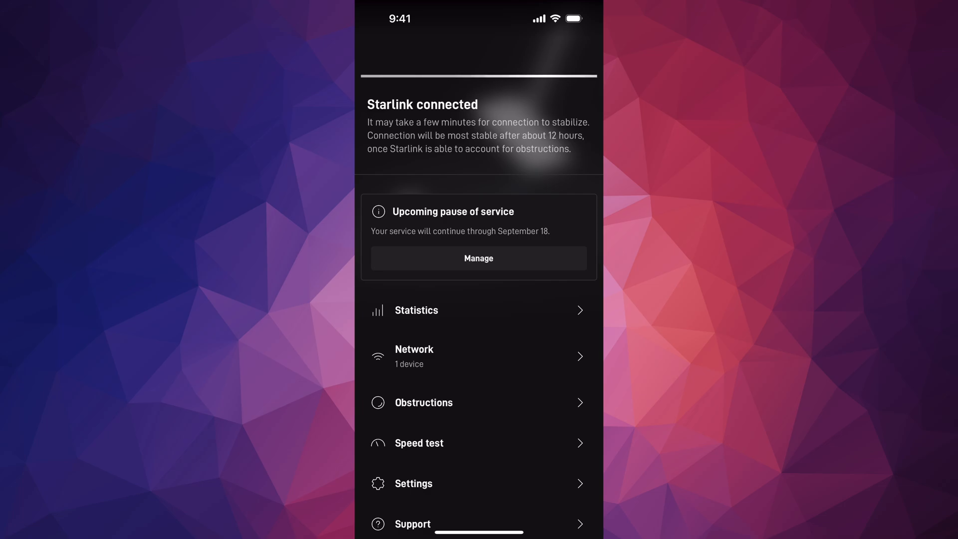
Show the Network screen listing the iPhone connected to the main router at 2.4 GHz
click(478, 356)
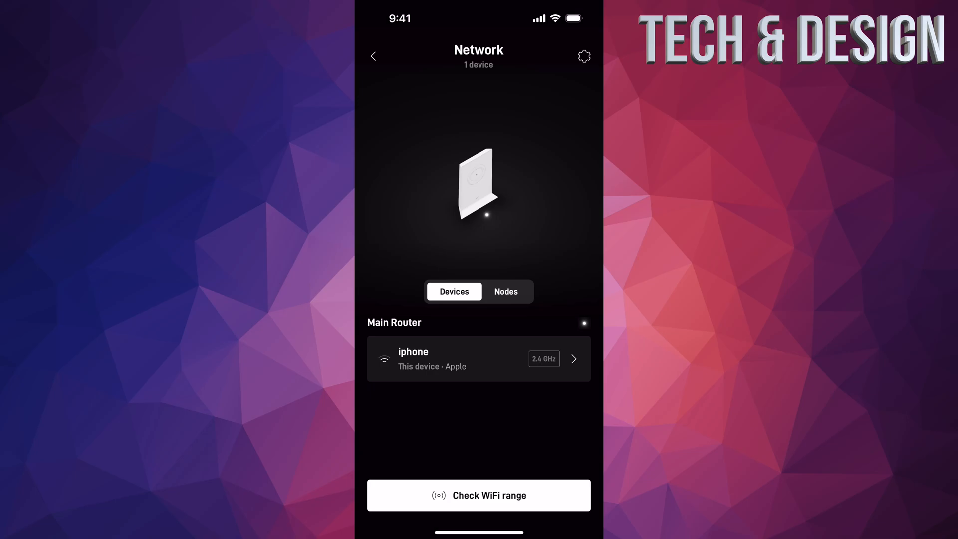
View the iPhone's throughput graphs, -74 dBm signal and 116 Mbps Rx rate, then return home
click(478, 358)
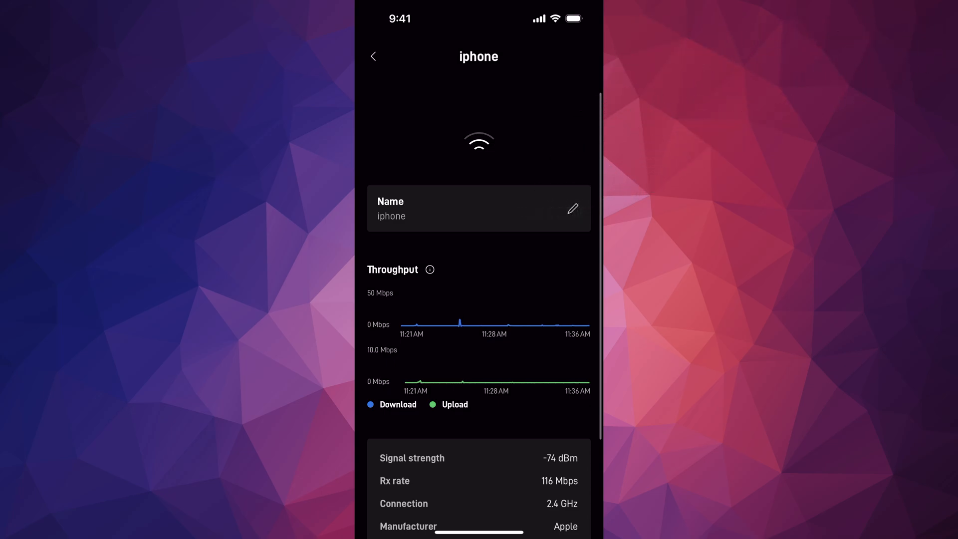
click(372, 56)
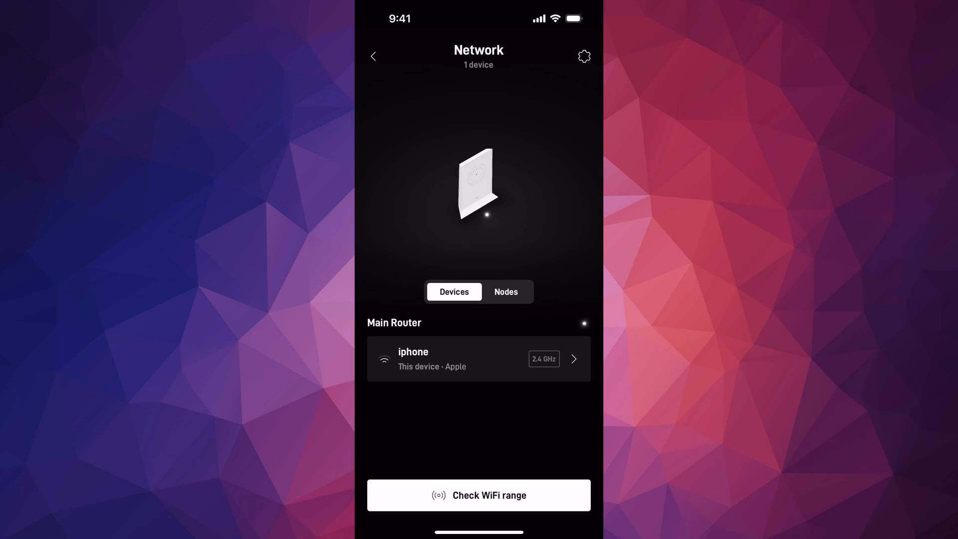
click(374, 56)
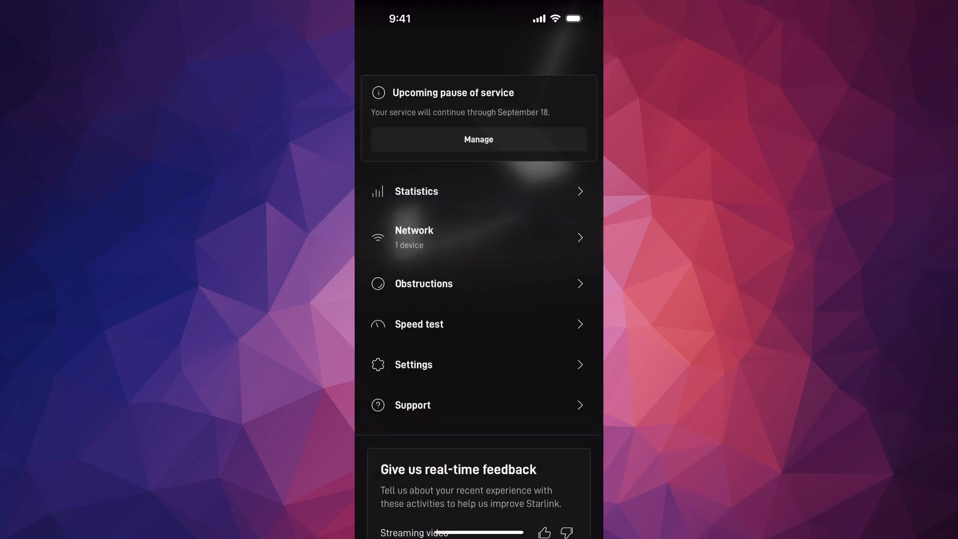